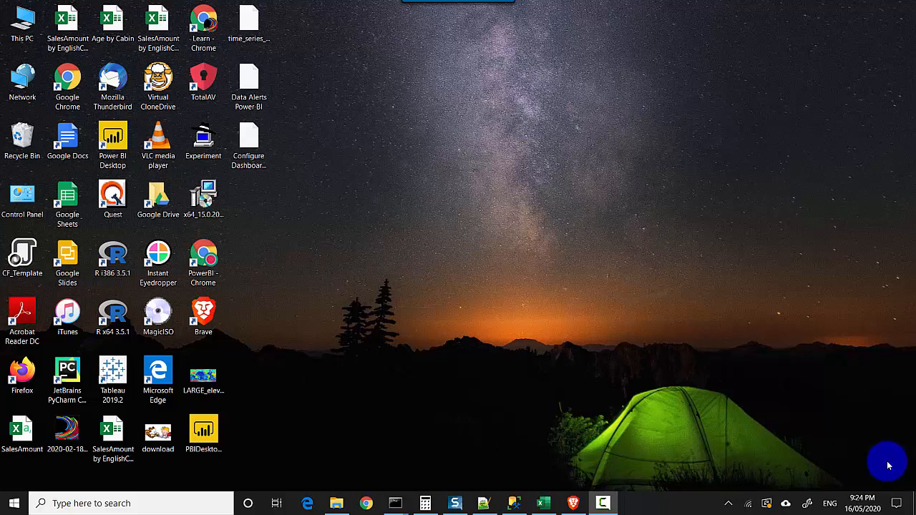
mouse_move(335, 504)
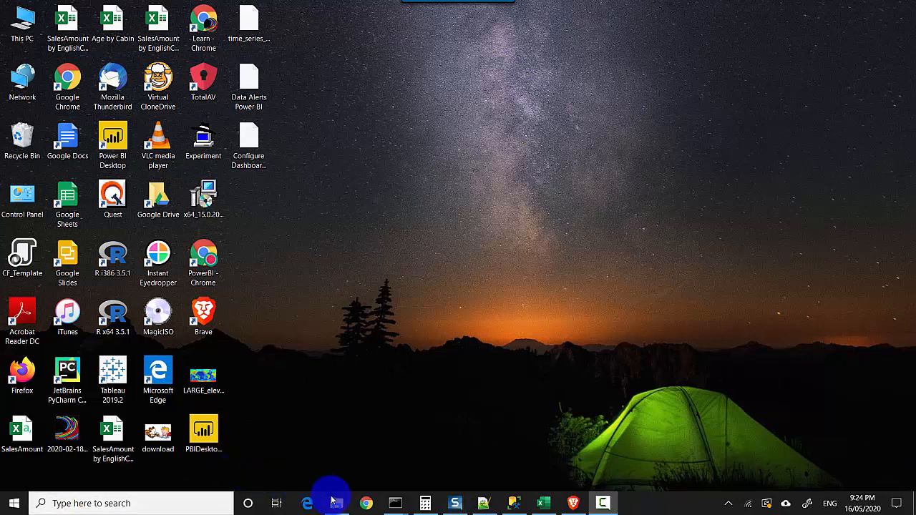
- Select the InternetSales workbook in the Data folder on drive C to show its details
click(336, 504)
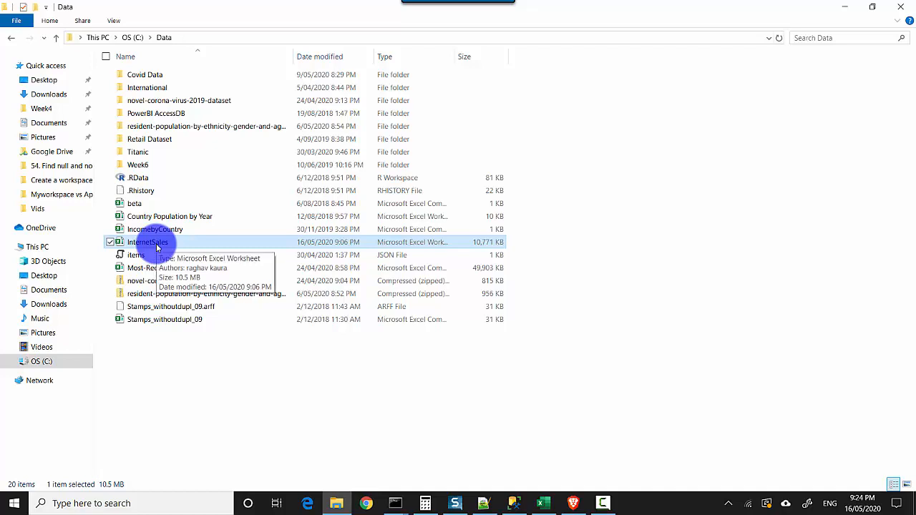
mouse_move(443, 444)
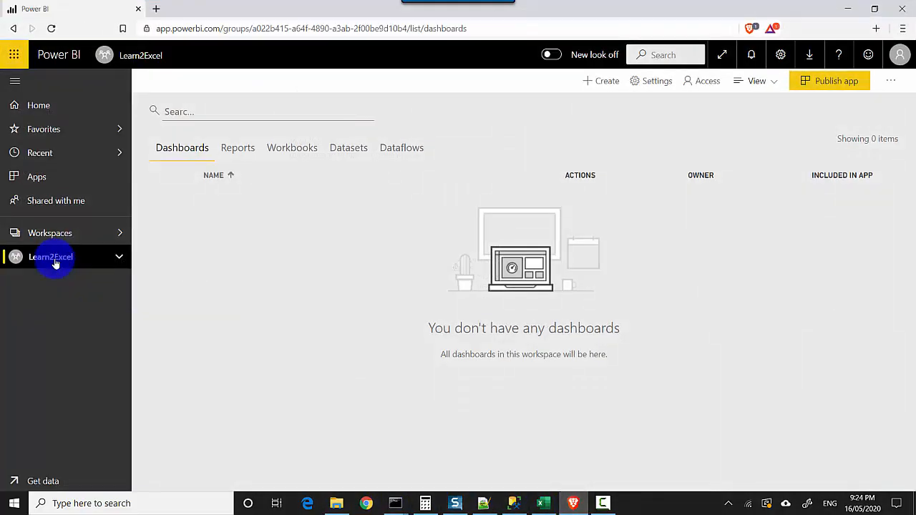
- Go to the Learn2Excel workspace and start getting data from Files
click(51, 257)
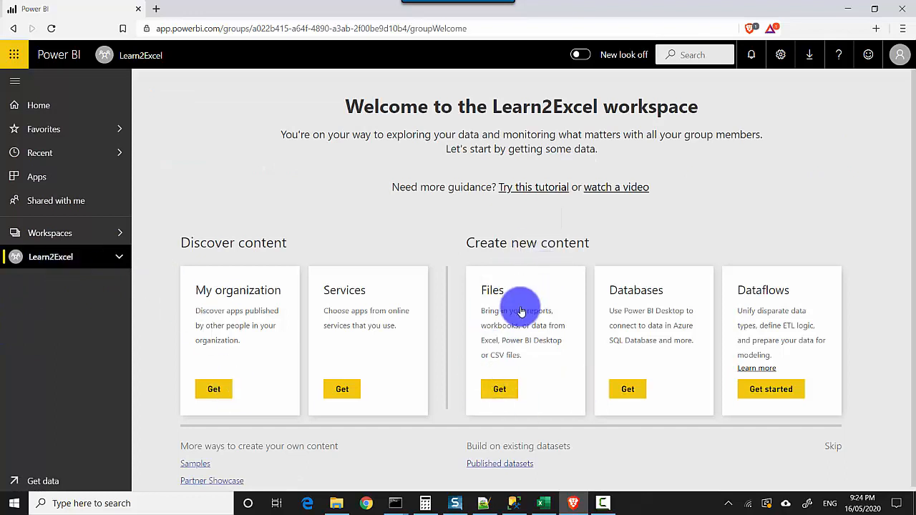
mouse_move(500, 389)
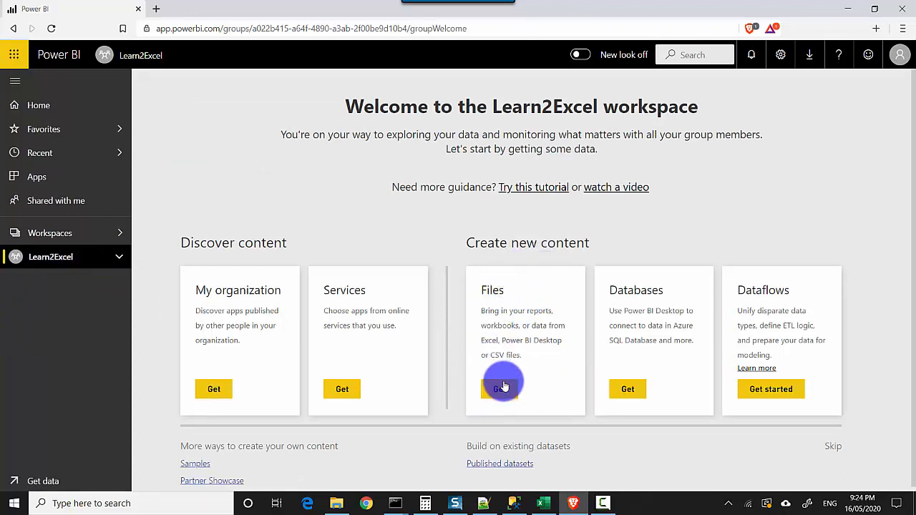
click(503, 390)
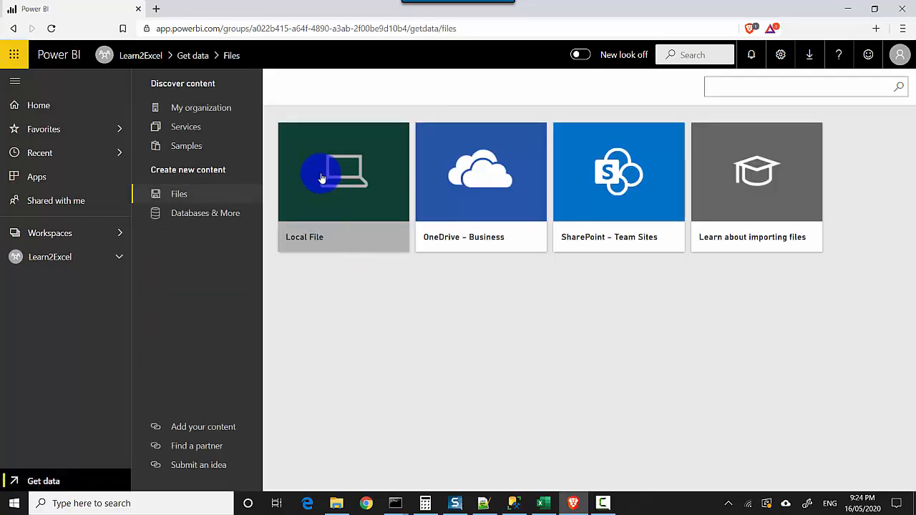
- Import the local InternetSales Excel workbook into the Learn2Excel workspace
click(343, 172)
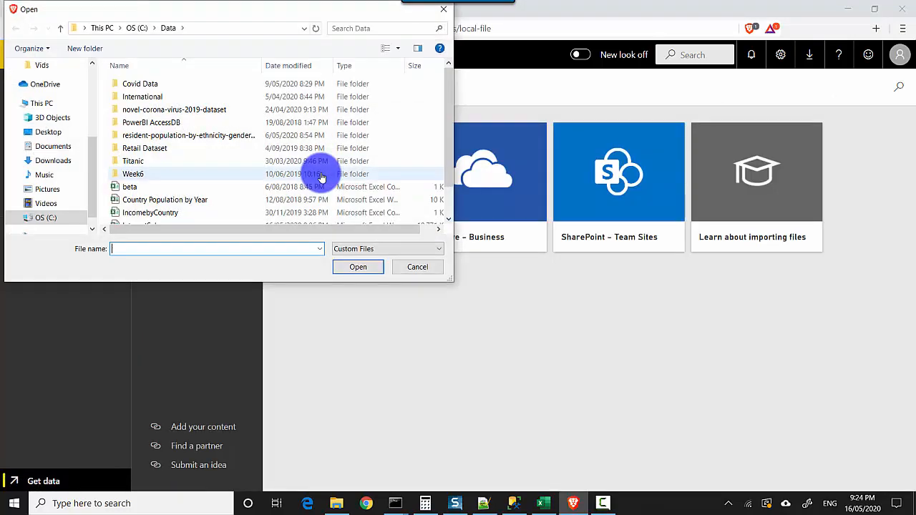
click(149, 212)
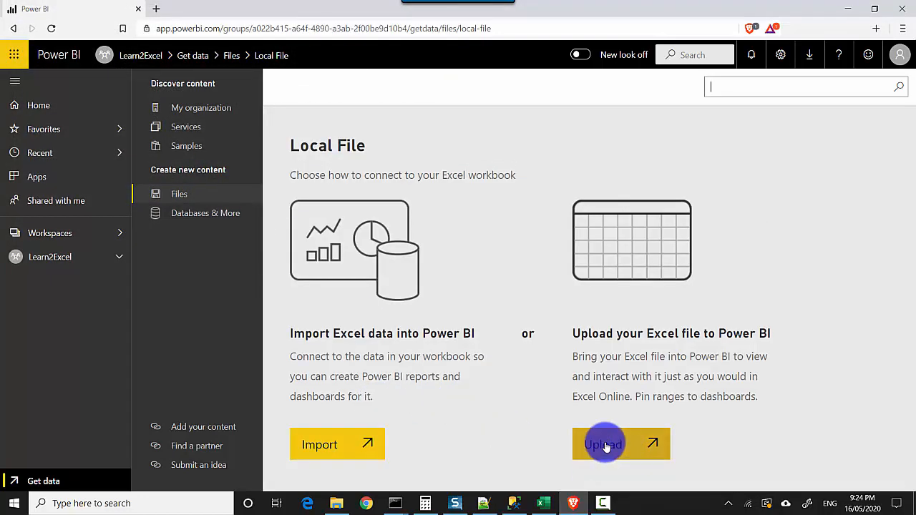
click(604, 444)
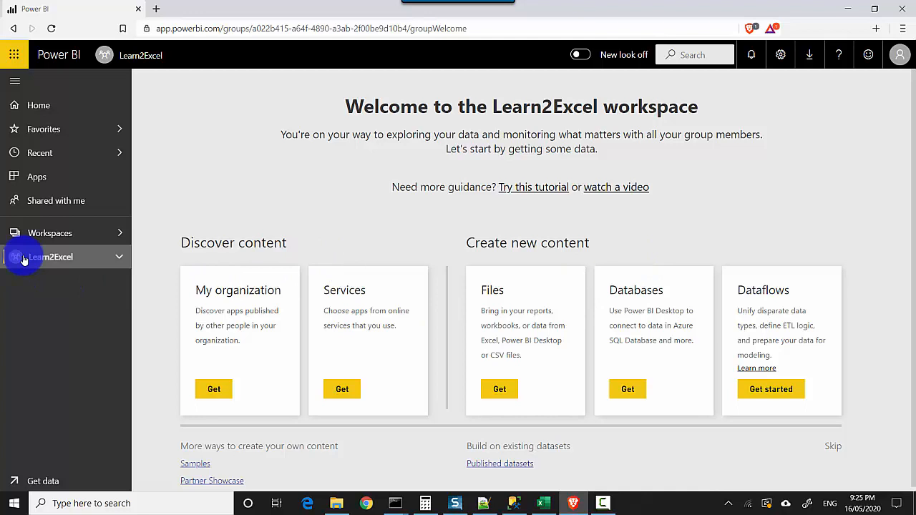
- Create a new report from the InternetSales dataset listed under the workspace's Datasets
click(50, 256)
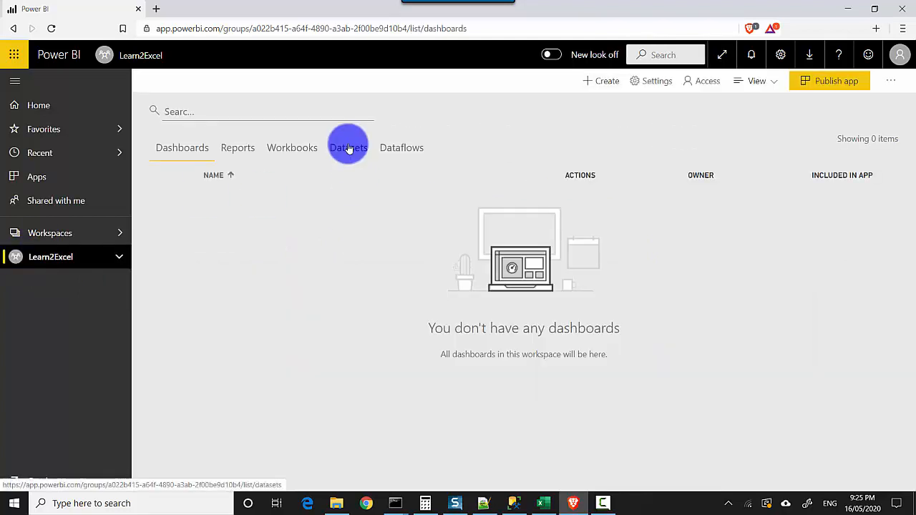
click(350, 147)
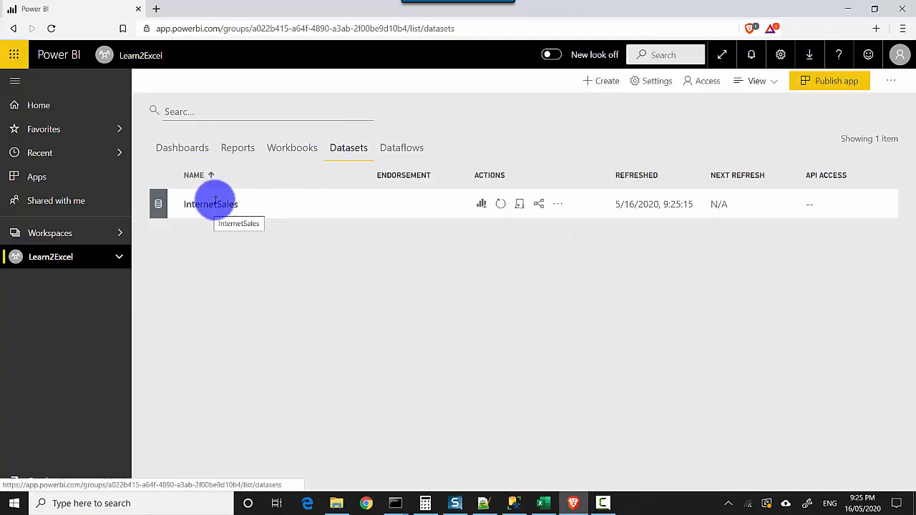
mouse_move(480, 203)
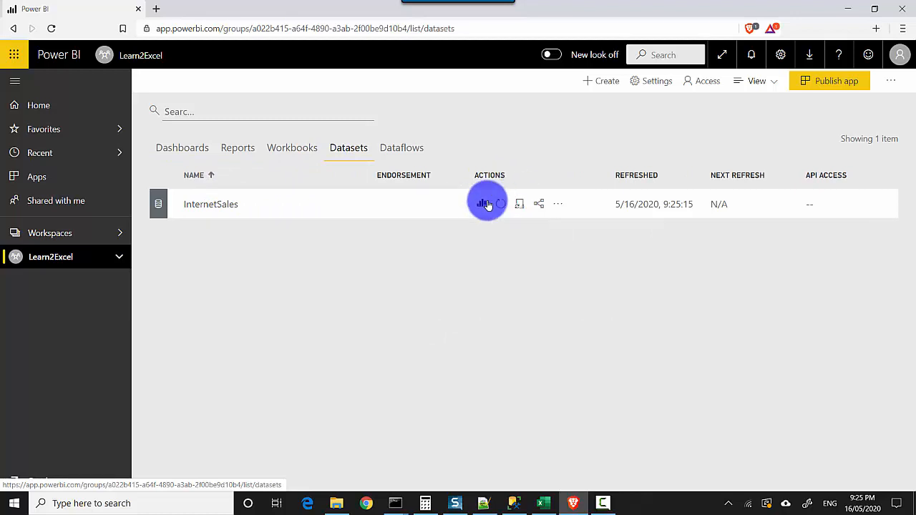
click(487, 203)
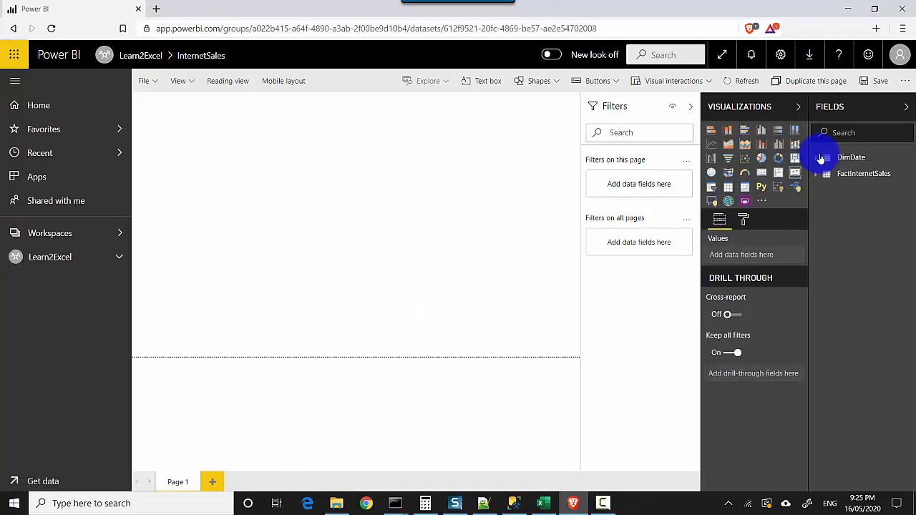